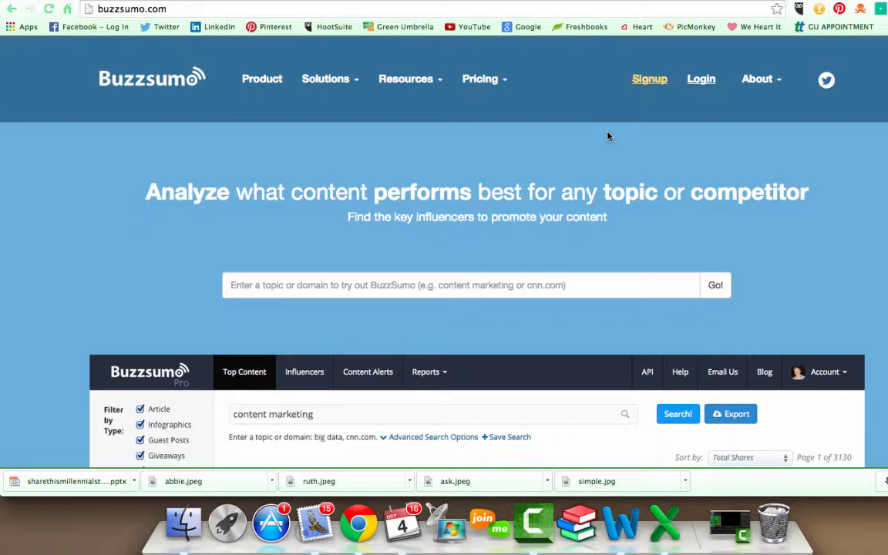
Step: Search BuzzSumo top content for 'social media' and scroll through the articles' share counts
scroll(down, 3)
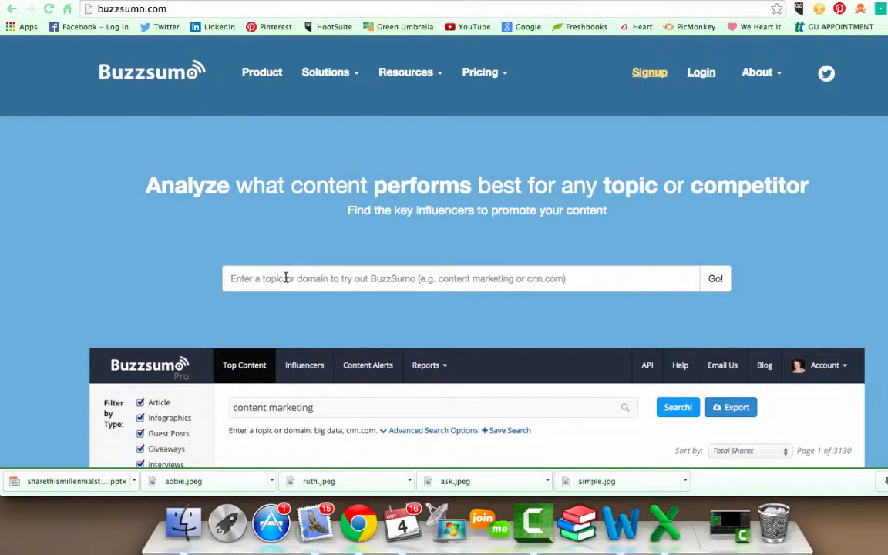
text(social media)
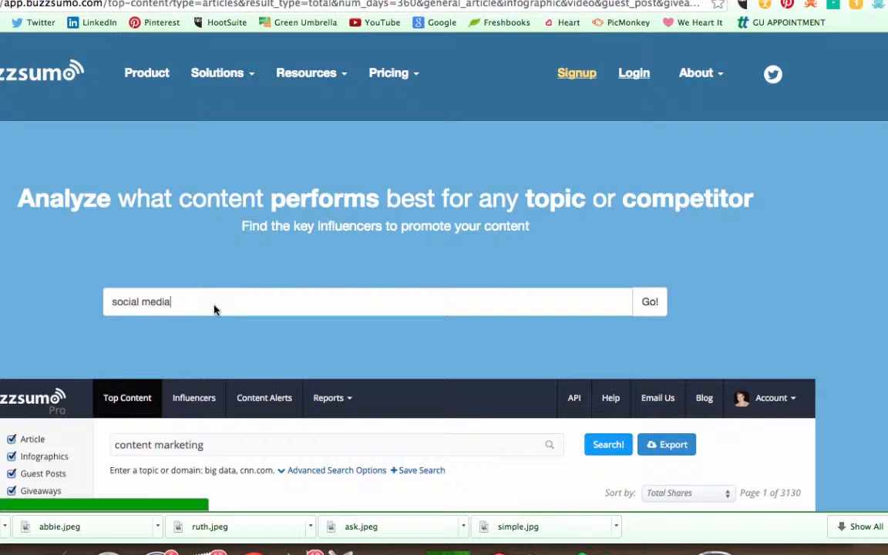
click(649, 301)
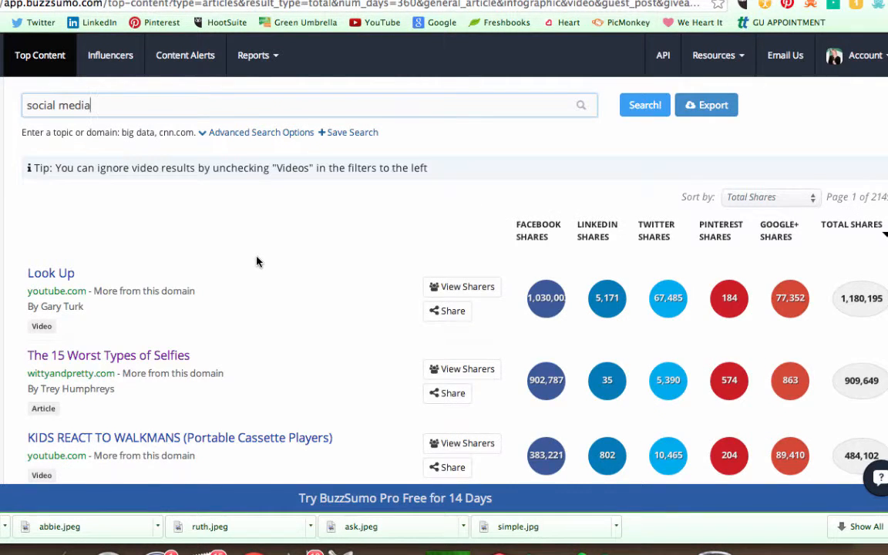
scroll(down, 3)
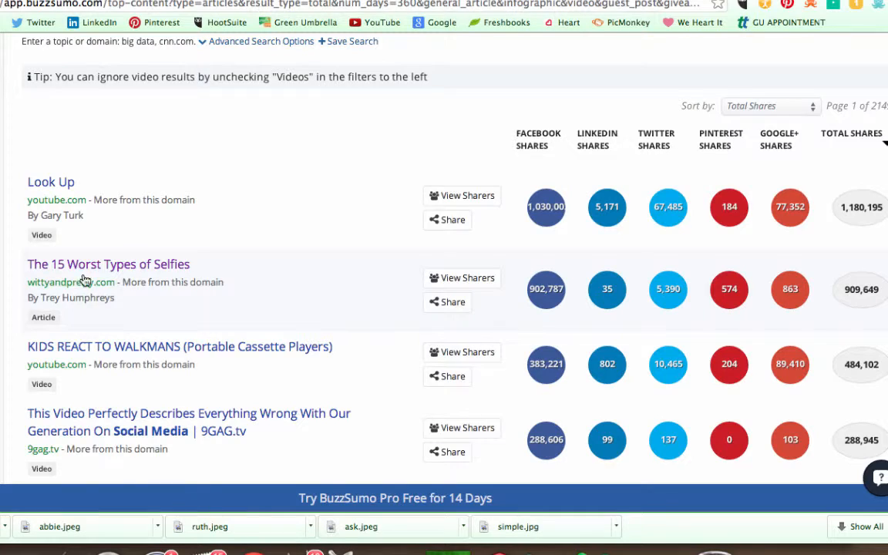
mouse_move(191, 268)
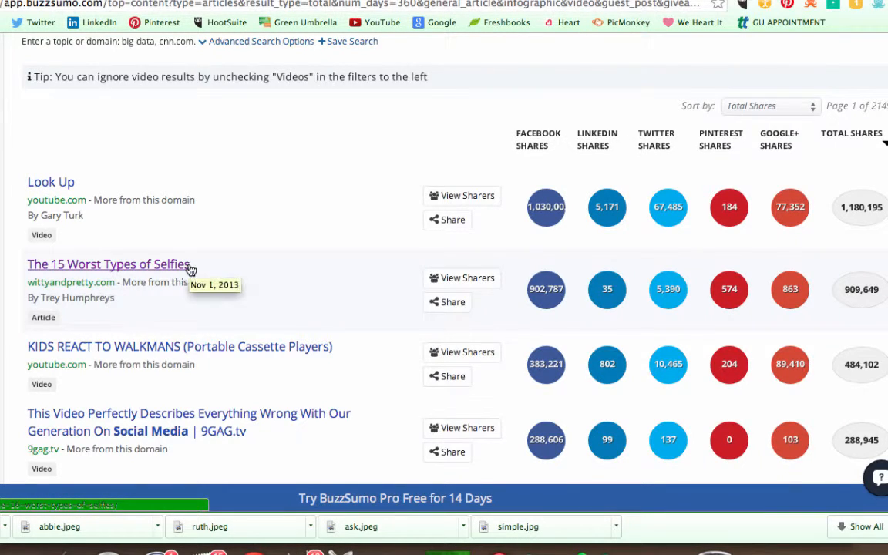
scroll(down, 3)
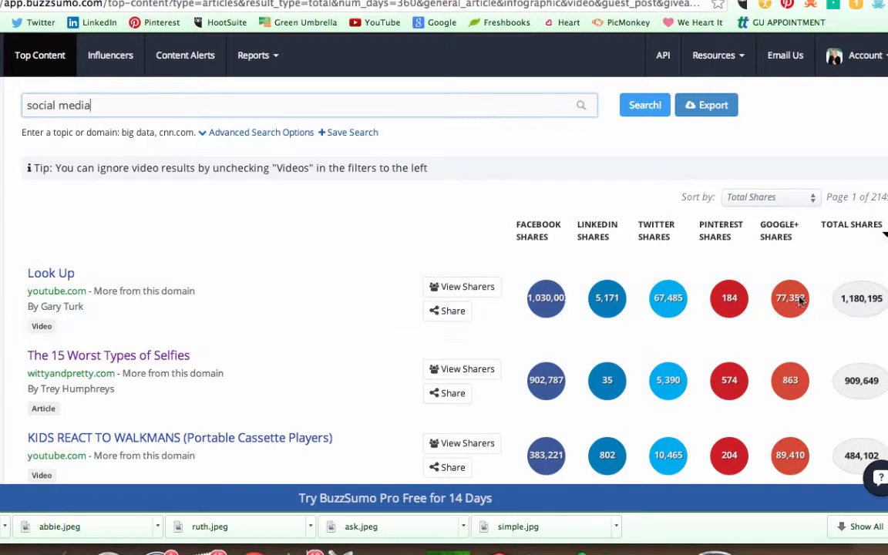
triple_click(67, 105)
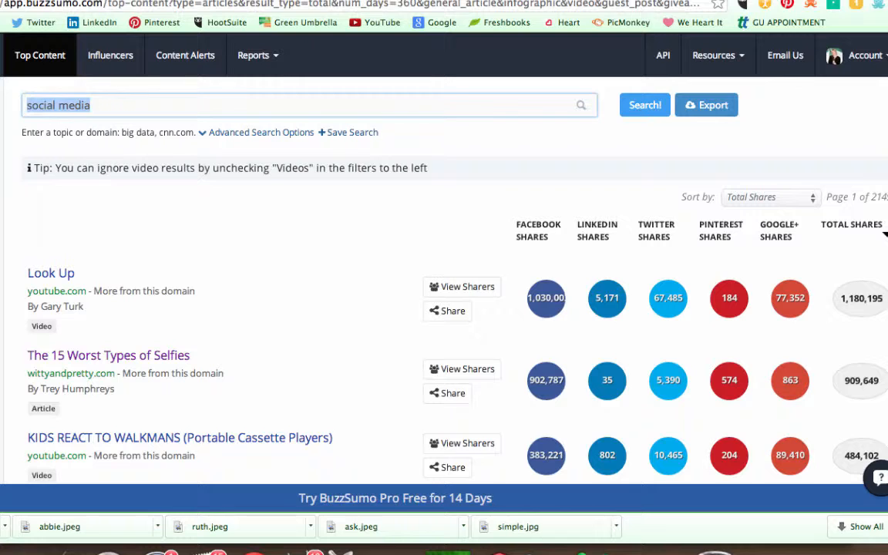
text(green-umbrella.biz)
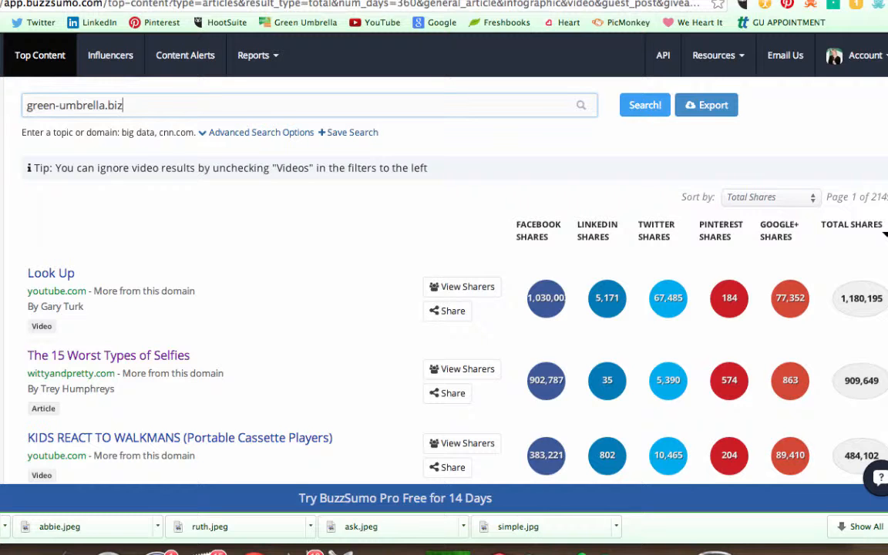
click(645, 104)
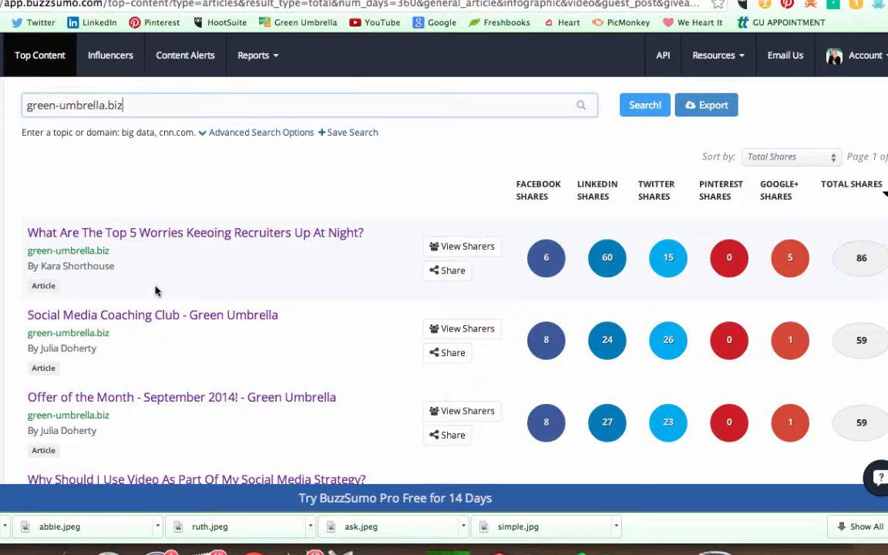
scroll(down, 3)
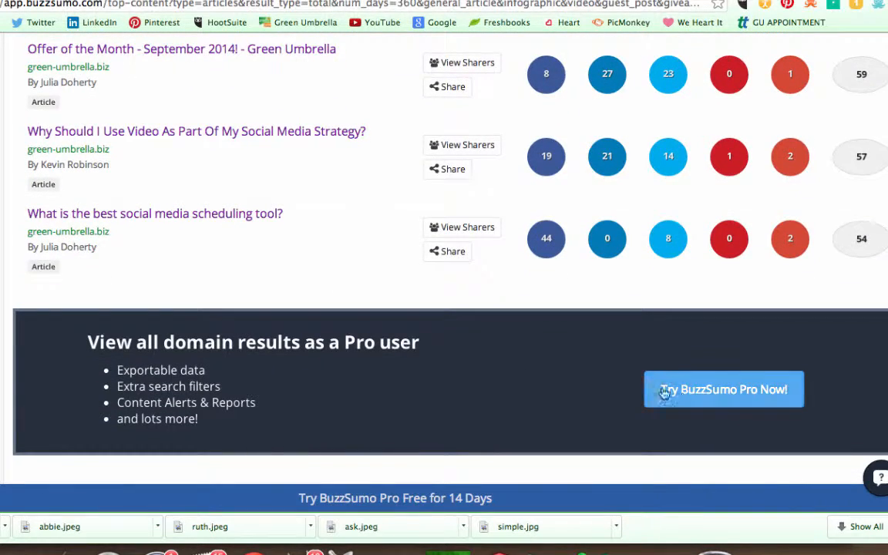
scroll(up, 3)
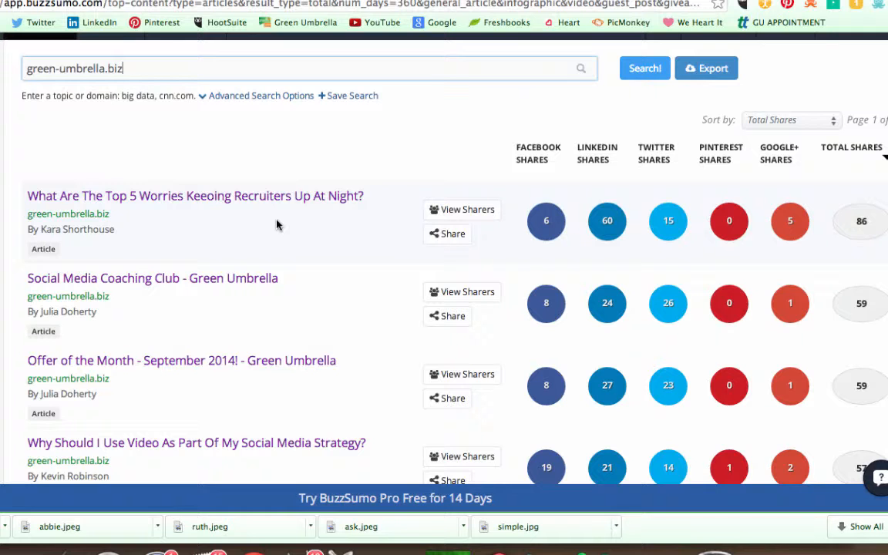
mouse_move(177, 153)
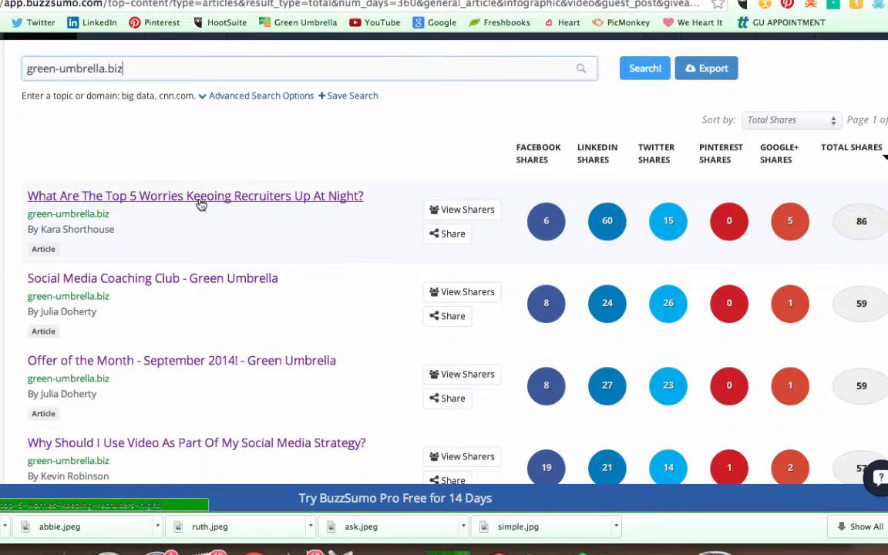
mouse_move(202, 201)
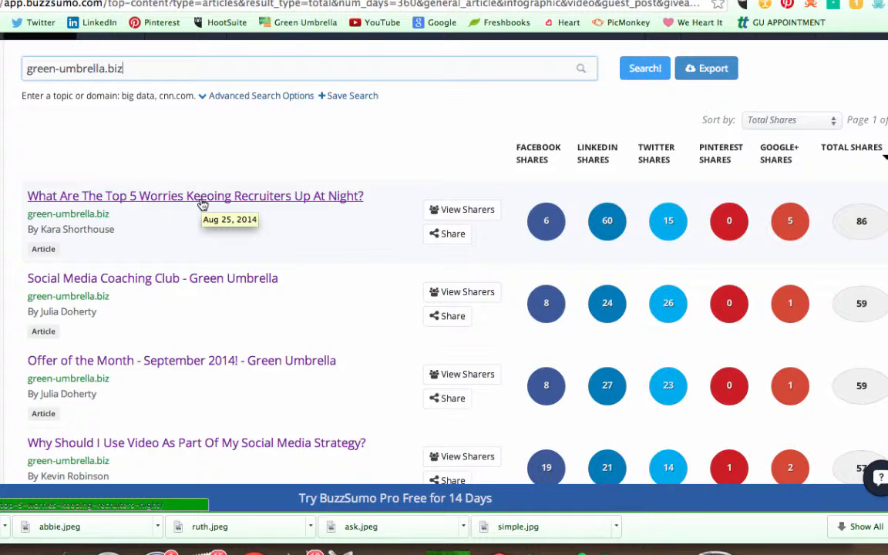
mouse_move(202, 203)
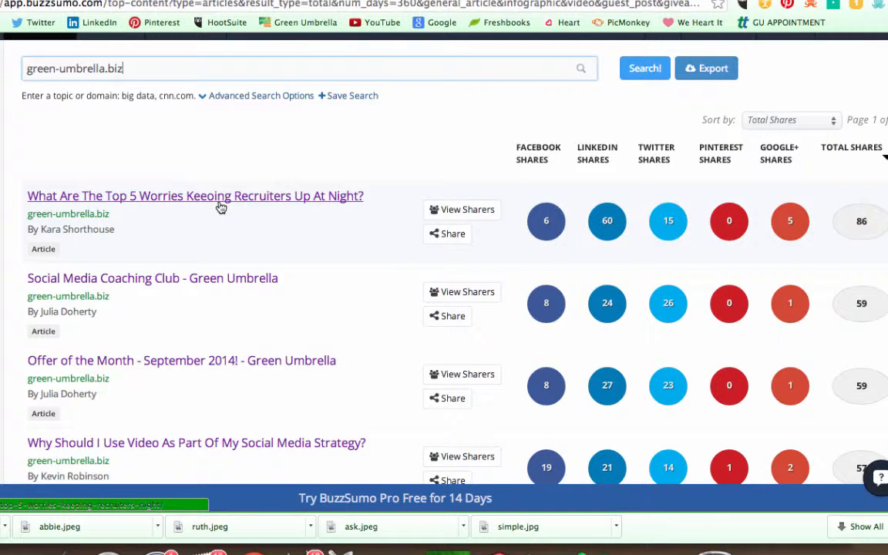
mouse_move(220, 207)
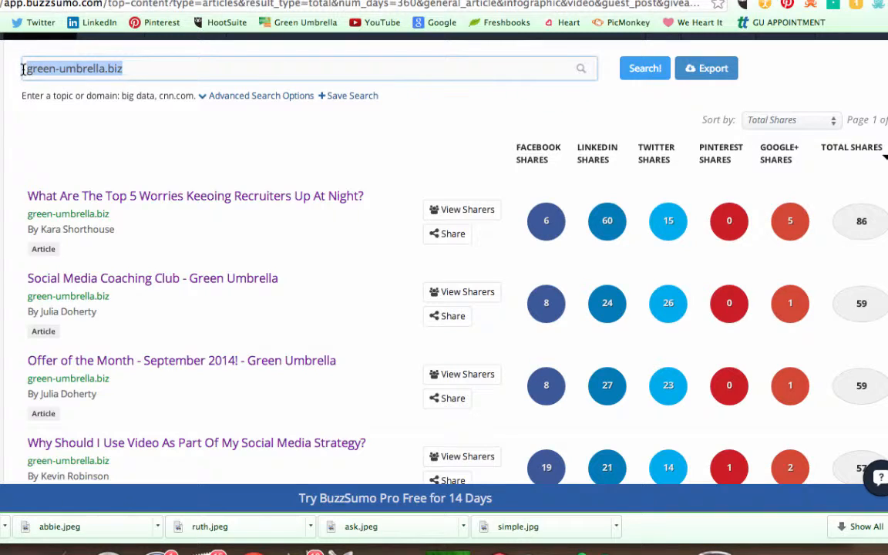
text(socialmedia)
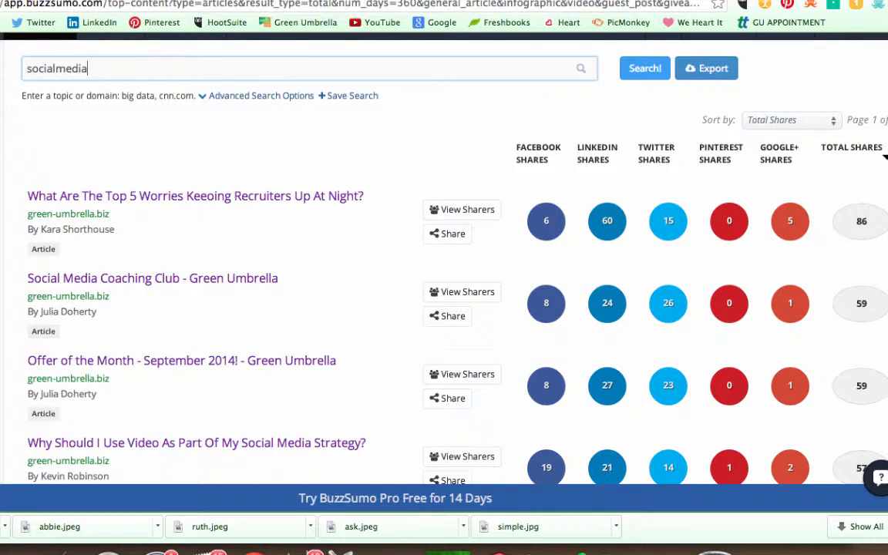
text(examiner)
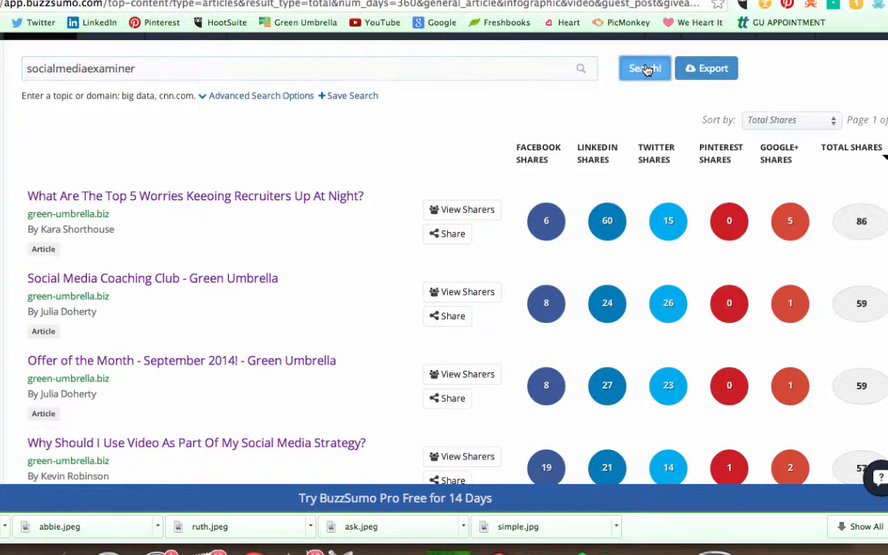
click(645, 68)
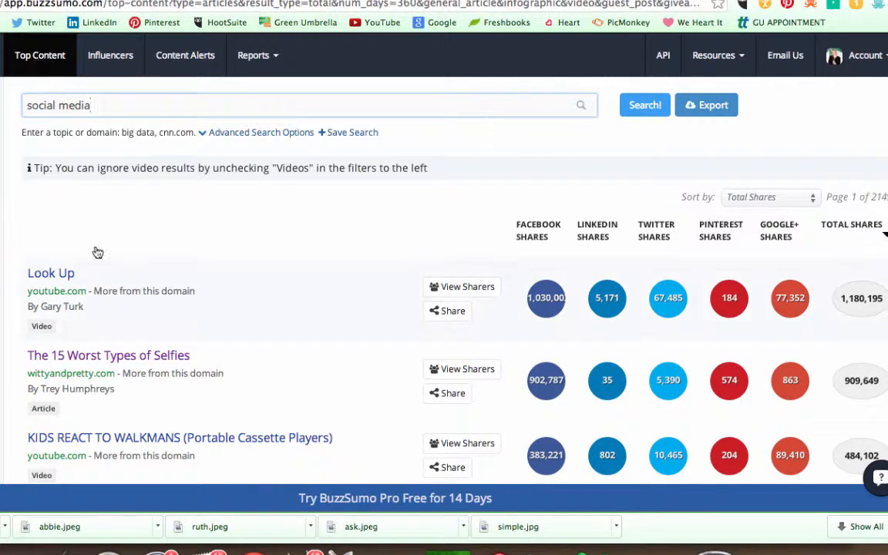
Step: Run an Influencers search for 'social media' and scroll through the influencers' follower counts
click(110, 55)
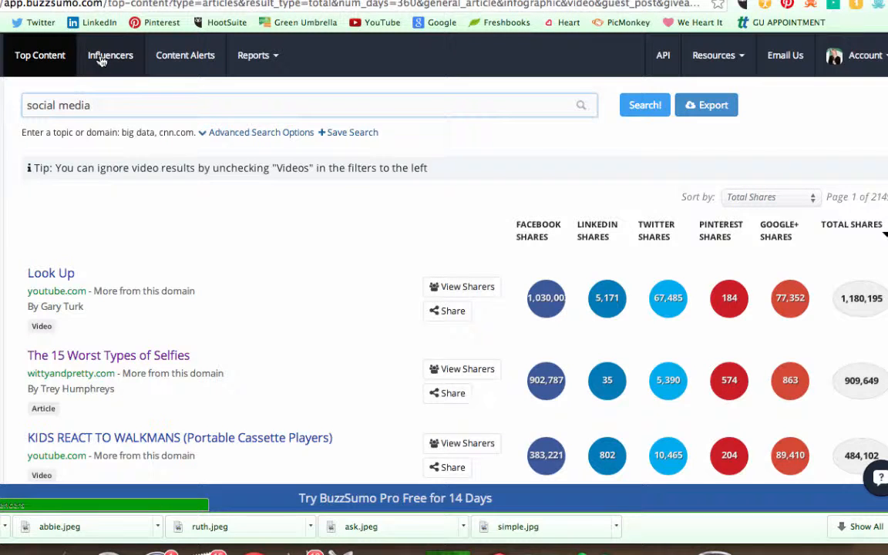
click(109, 55)
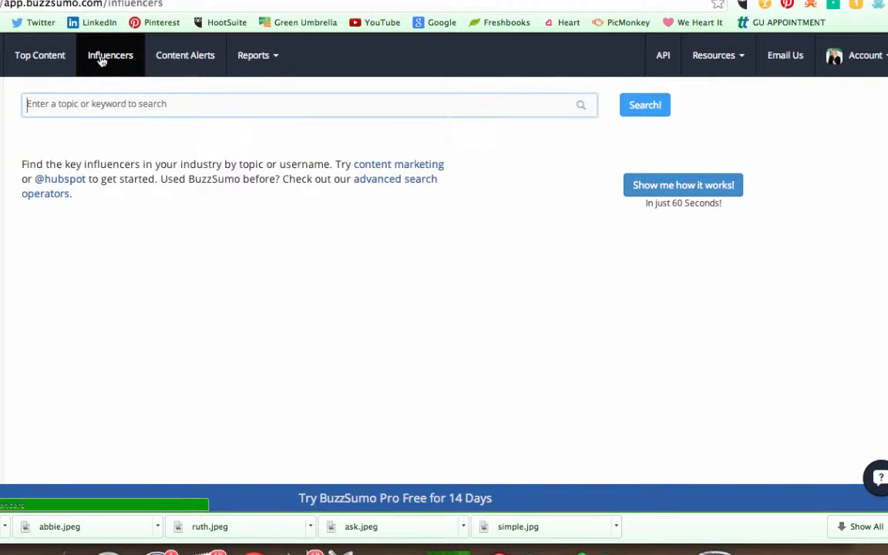
text(social media)
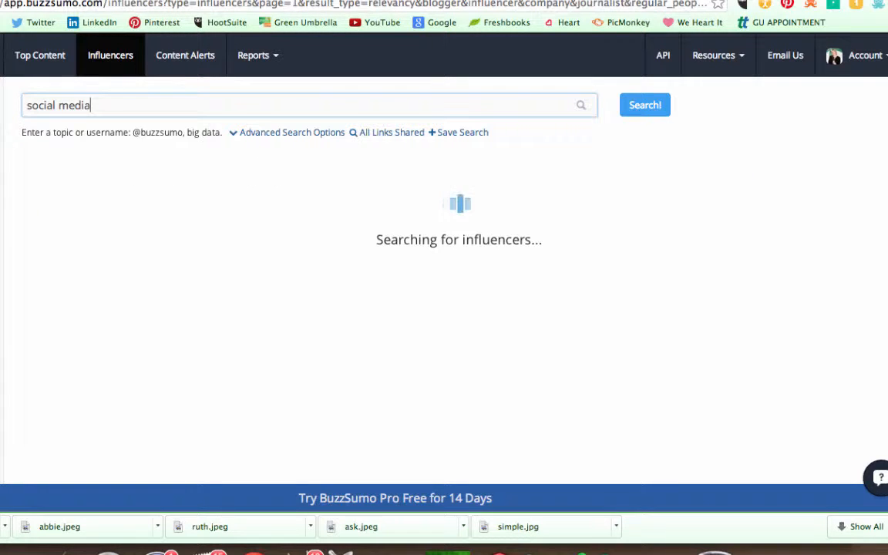
click(644, 105)
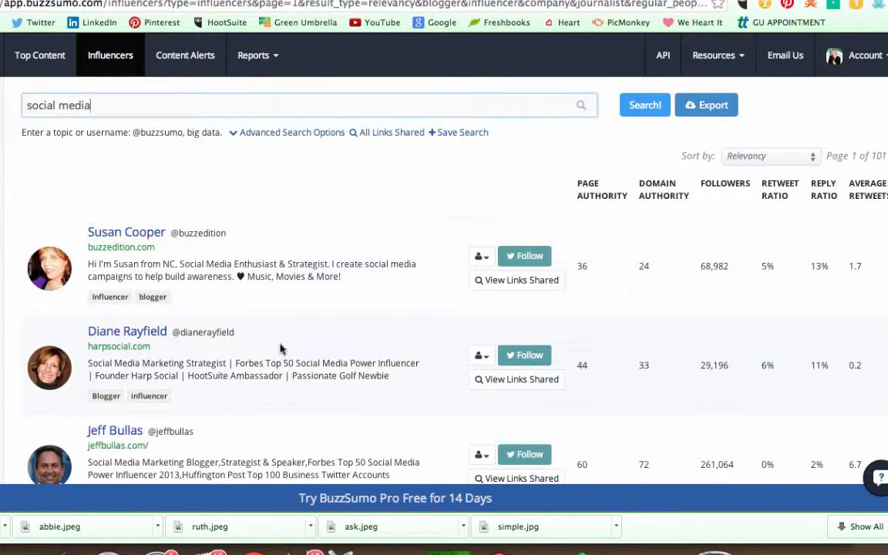
scroll(down, 3)
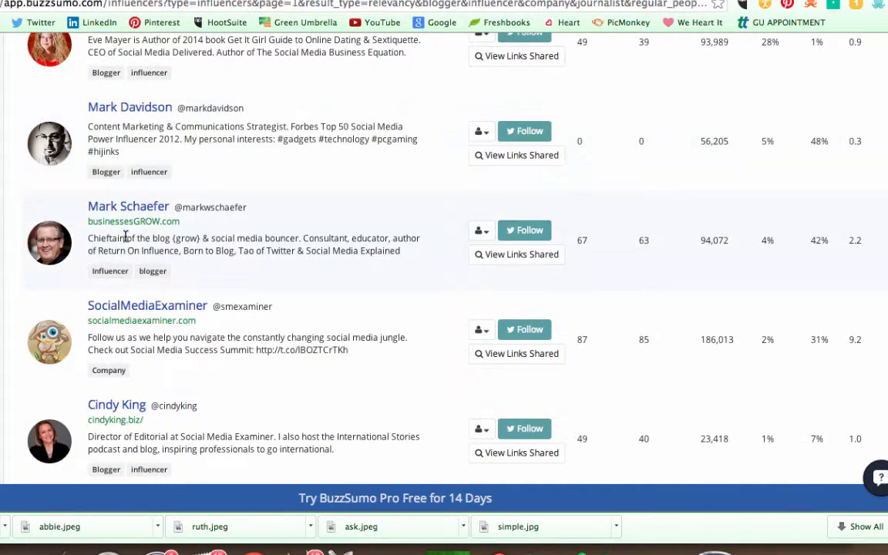
scroll(up, 3)
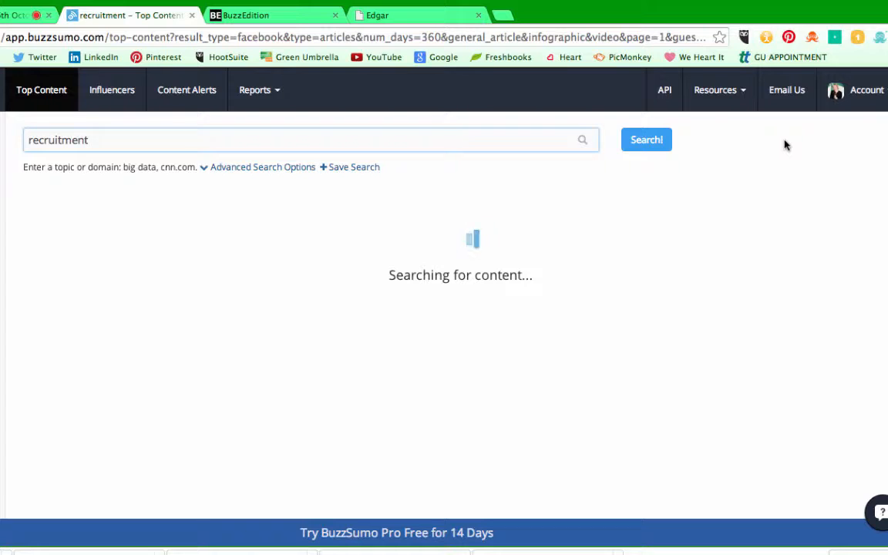
mouse_move(763, 172)
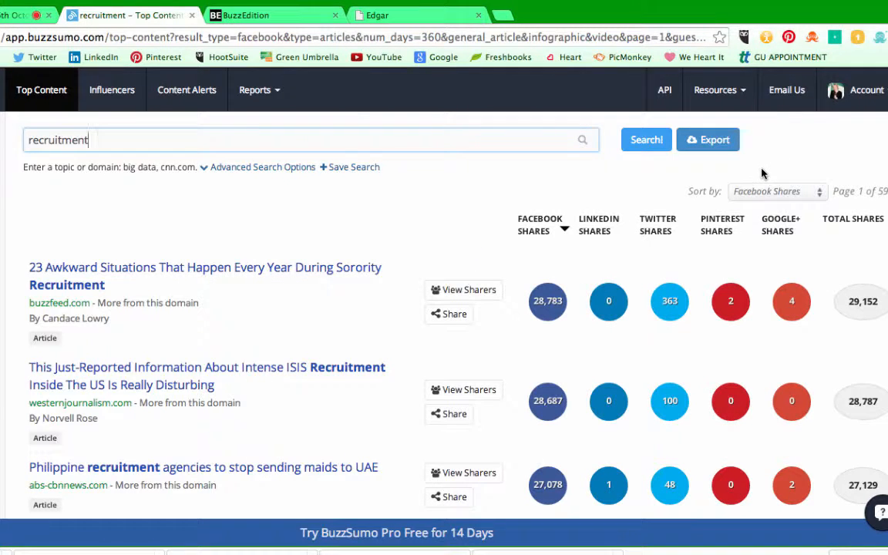
Step: Sort the 'recruitment' content results by Facebook Shares
click(776, 191)
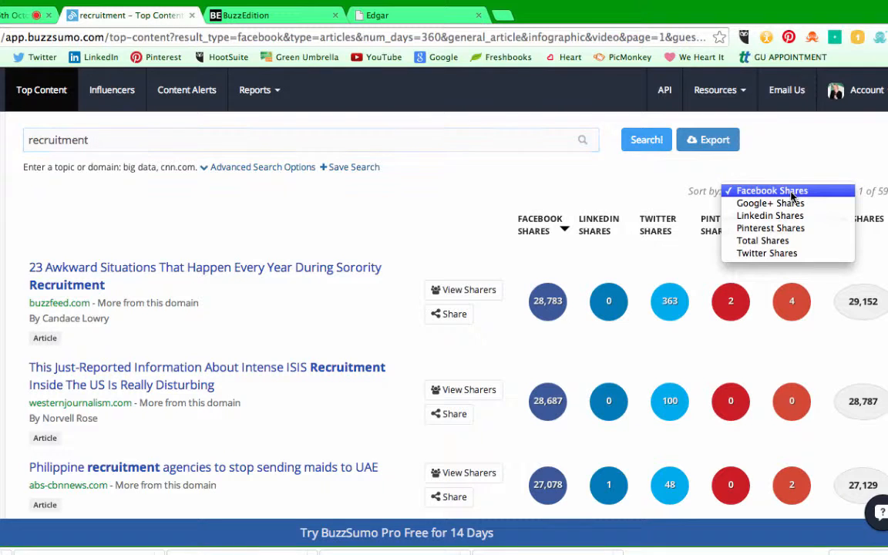
click(772, 190)
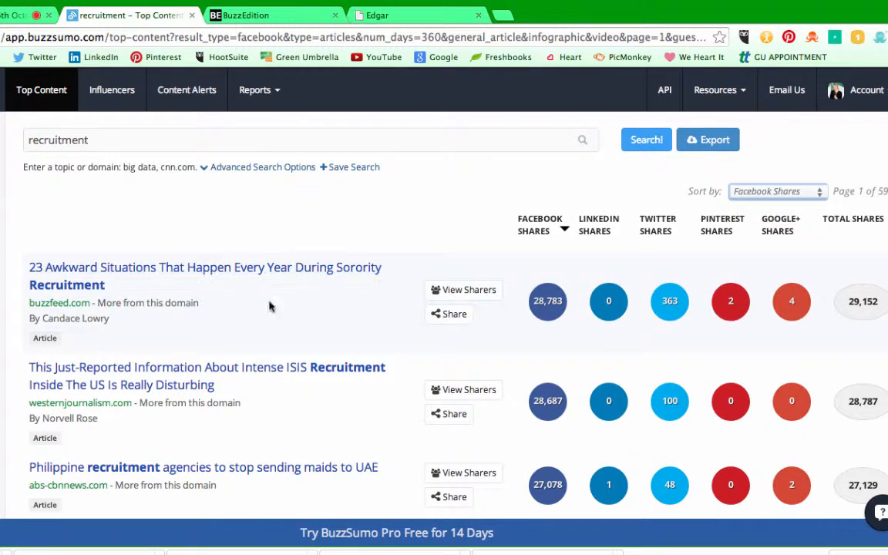
mouse_move(527, 303)
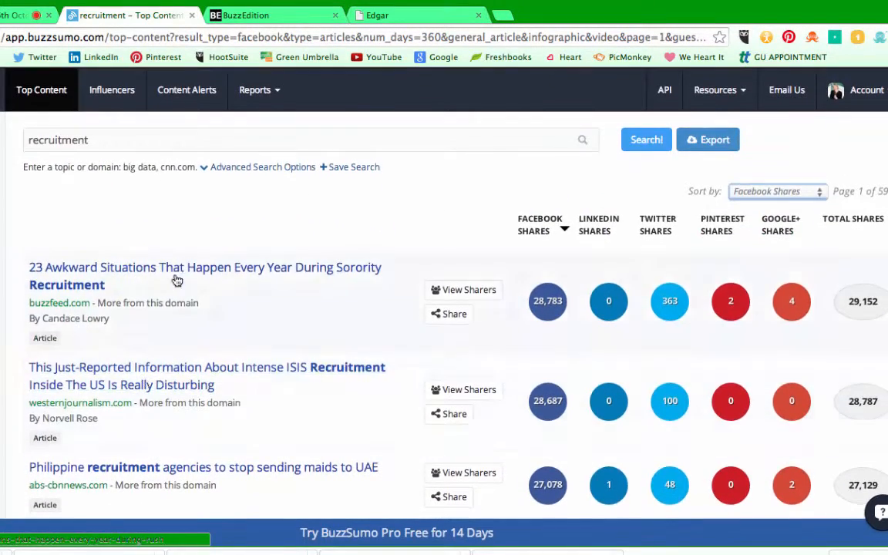
Step: Open the Sorority Recruitment article and draft a Hootlet post with its ow.ly link
click(204, 276)
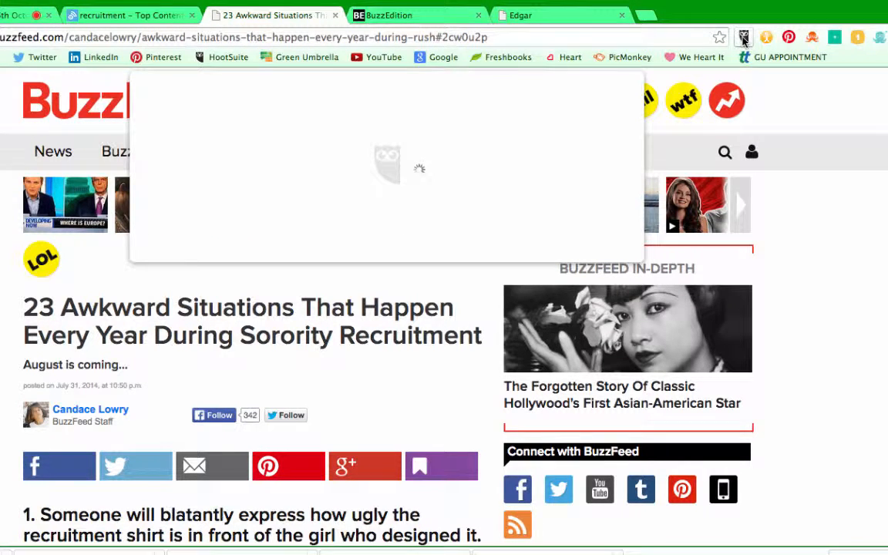
mouse_move(204, 198)
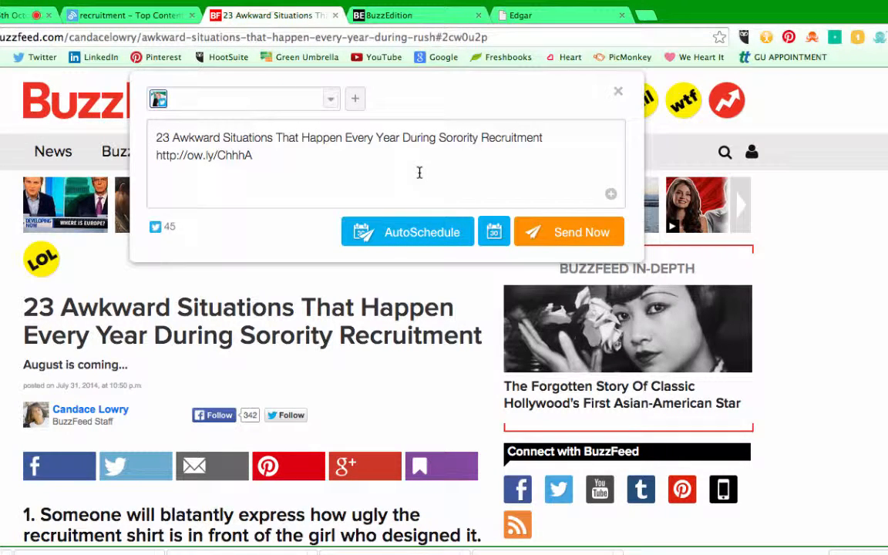
click(131, 15)
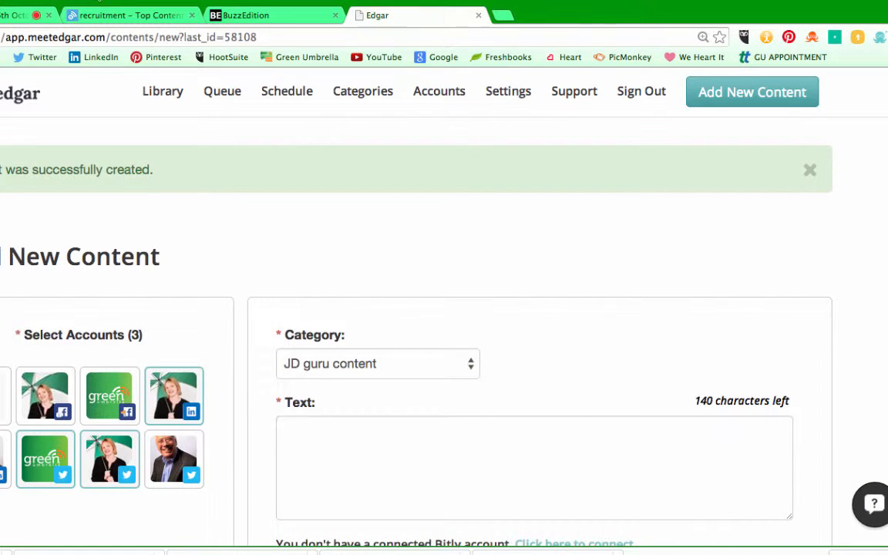
Step: Reopen the sorority article, check Edgar's categories, close the queue form, and return to BuzzSumo
click(274, 14)
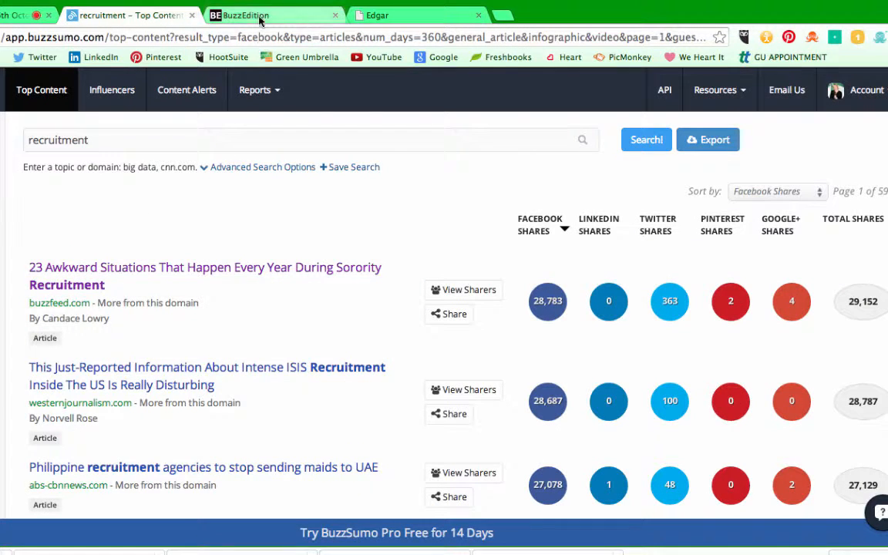
click(205, 276)
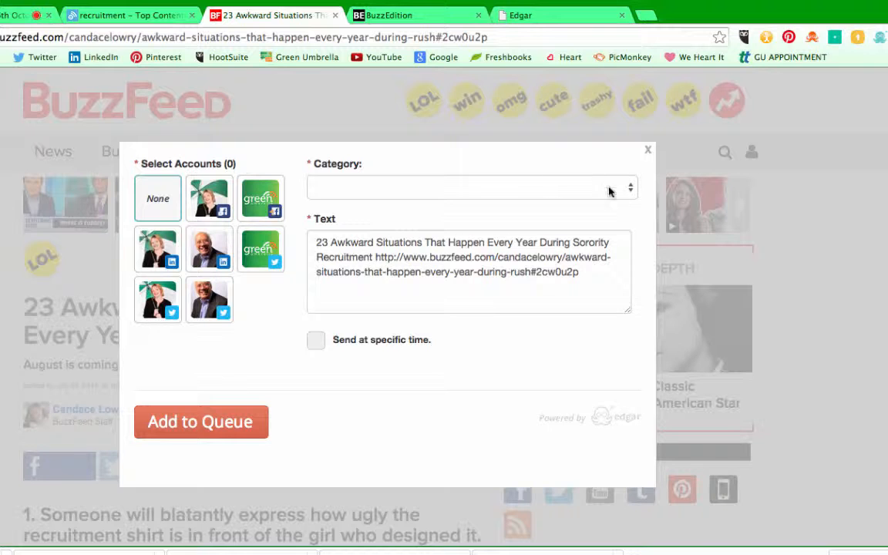
click(472, 188)
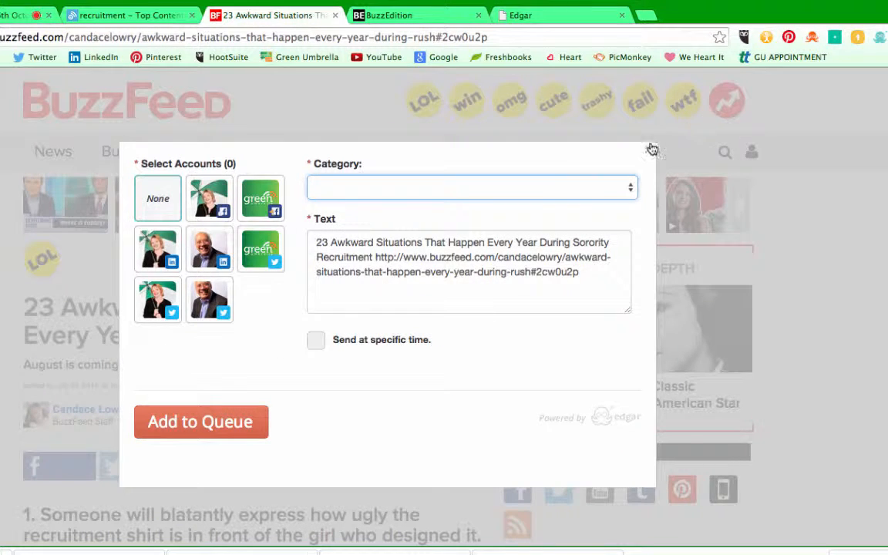
click(652, 148)
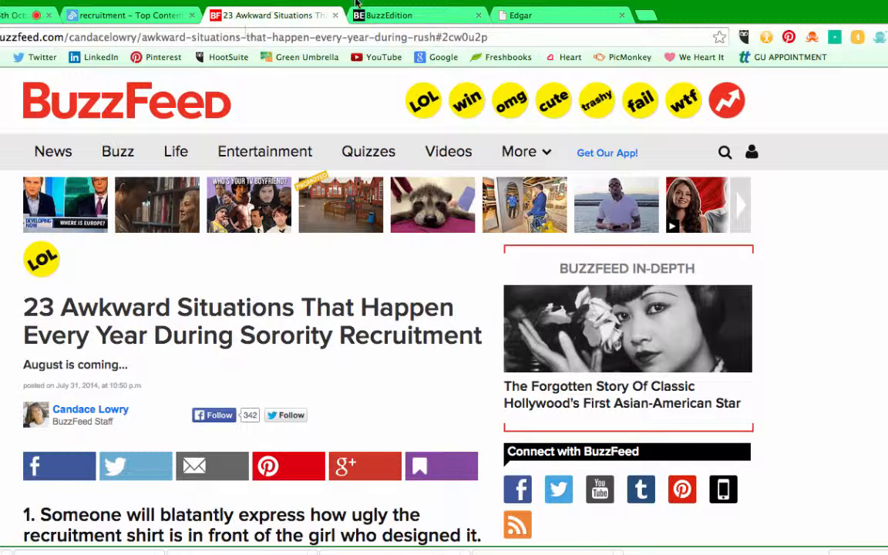
click(131, 15)
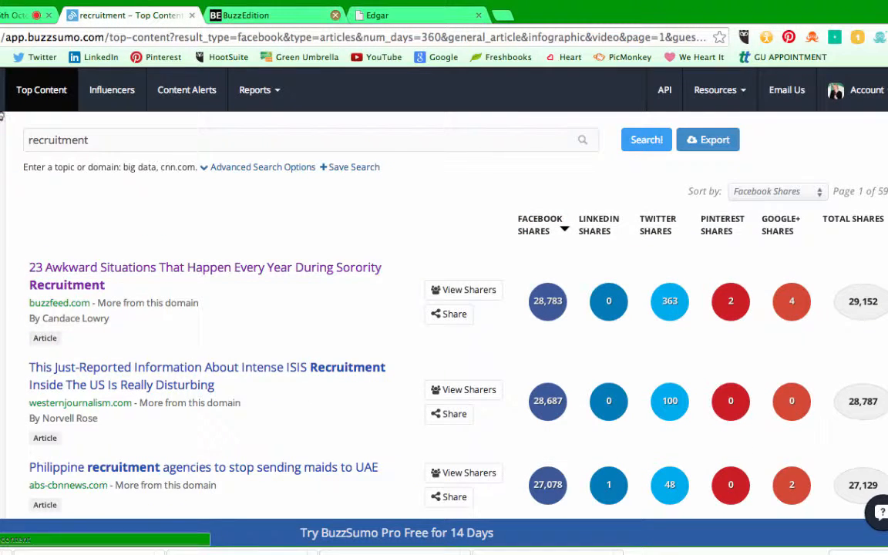